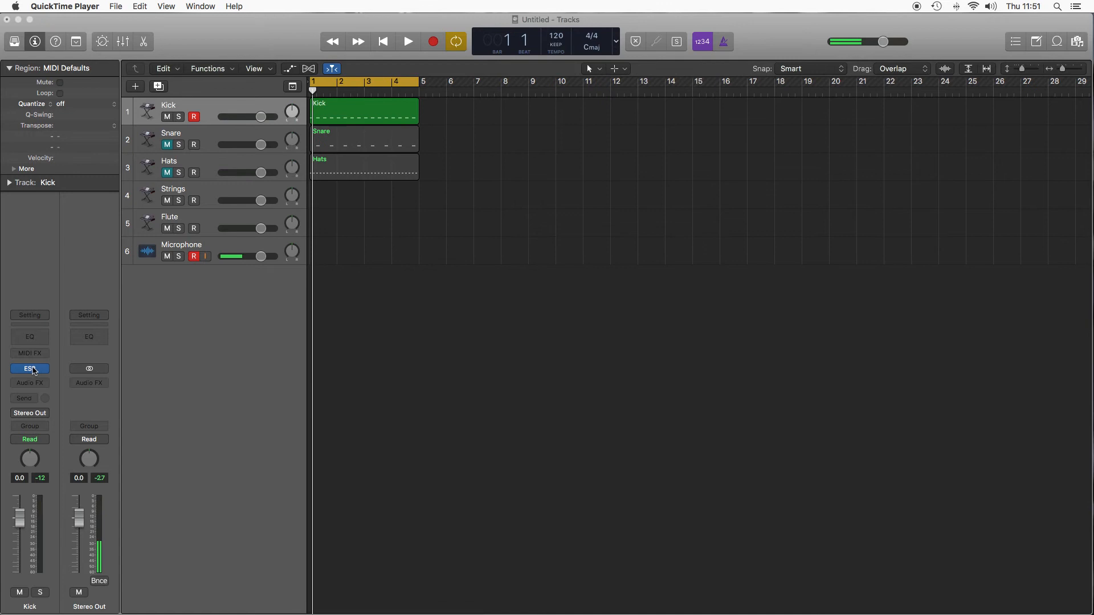
# - Open the ES2 plug-in window from the Kick channel strip's instrument slot
pyautogui.click(29, 368)
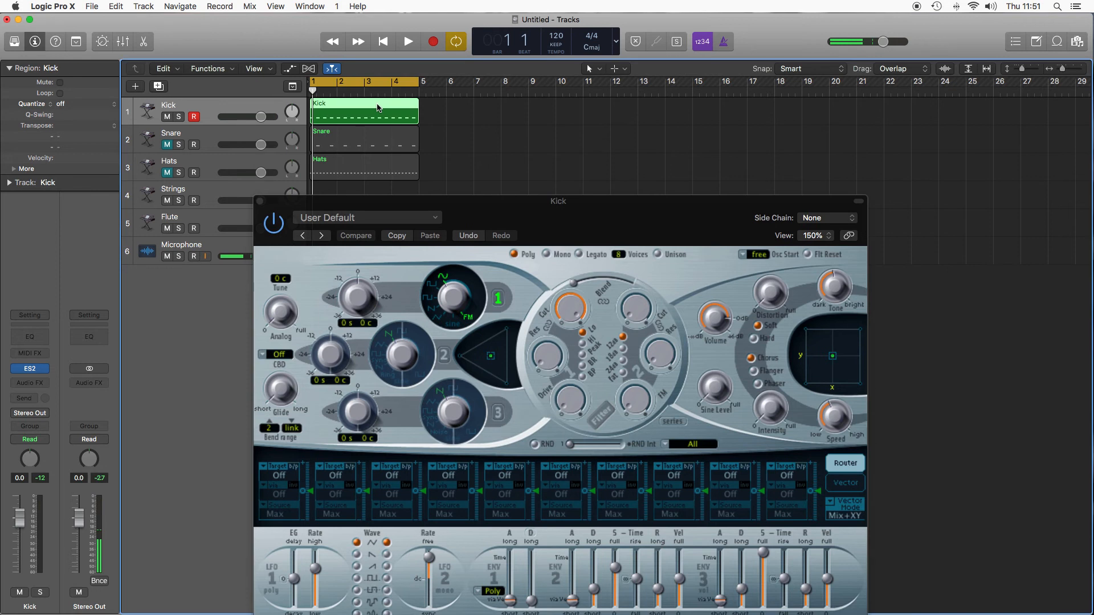
pyautogui.click(408, 41)
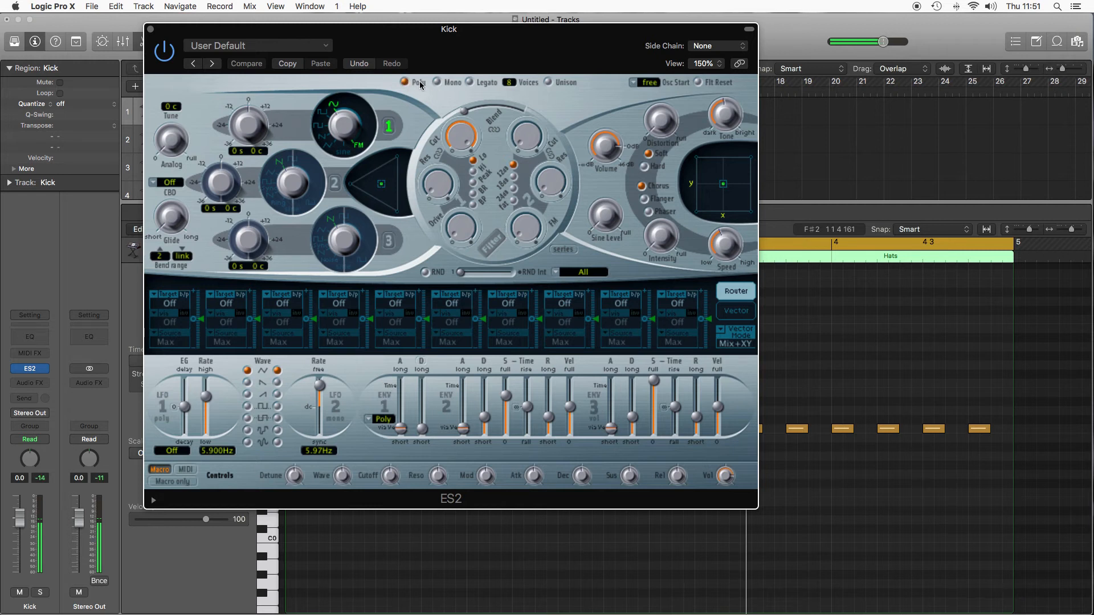
# - Step the ES2 voice mode from poly through legato to mono
pyautogui.click(436, 82)
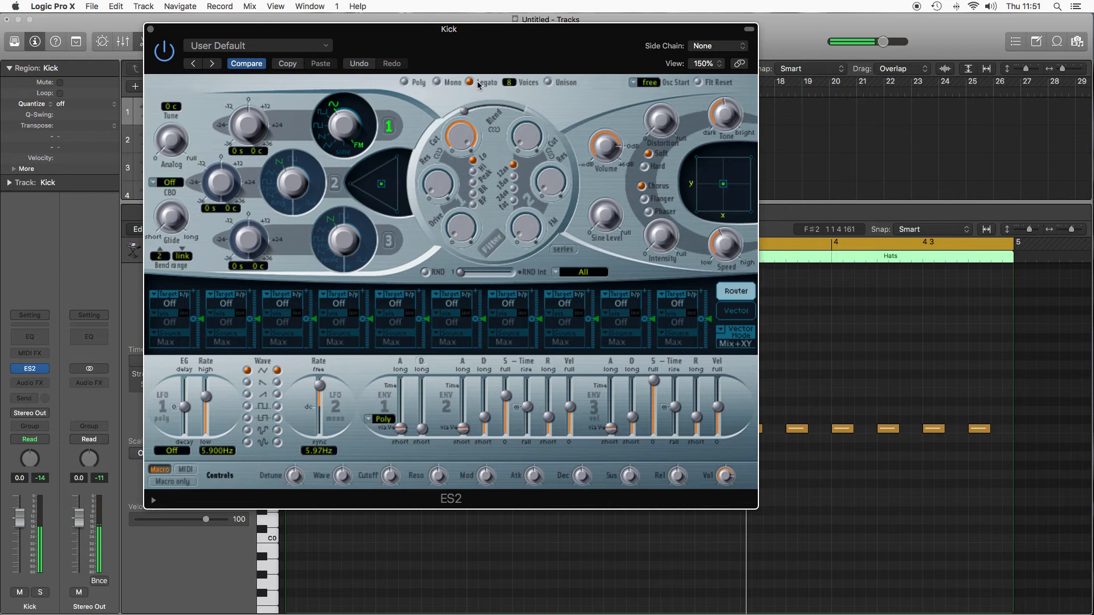
pyautogui.click(436, 82)
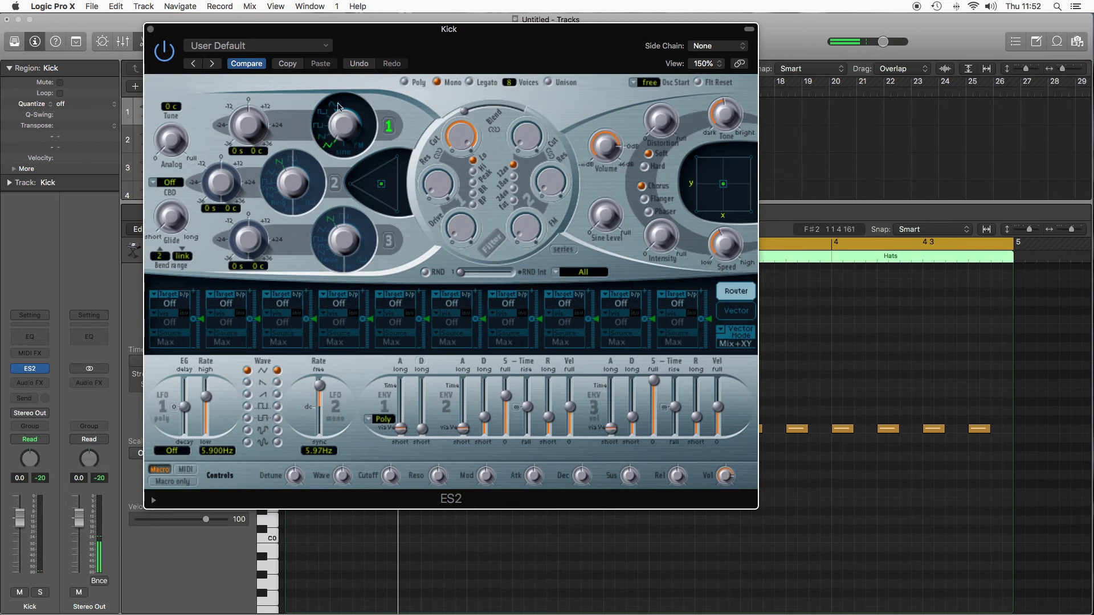
pyautogui.moveTo(319, 135)
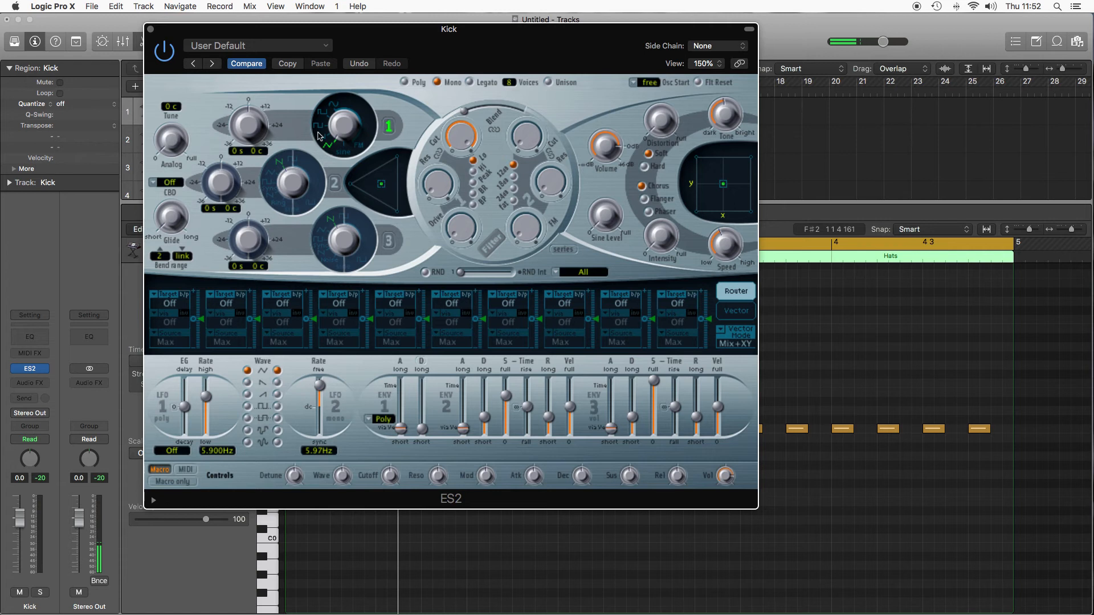
pyautogui.moveTo(335, 109)
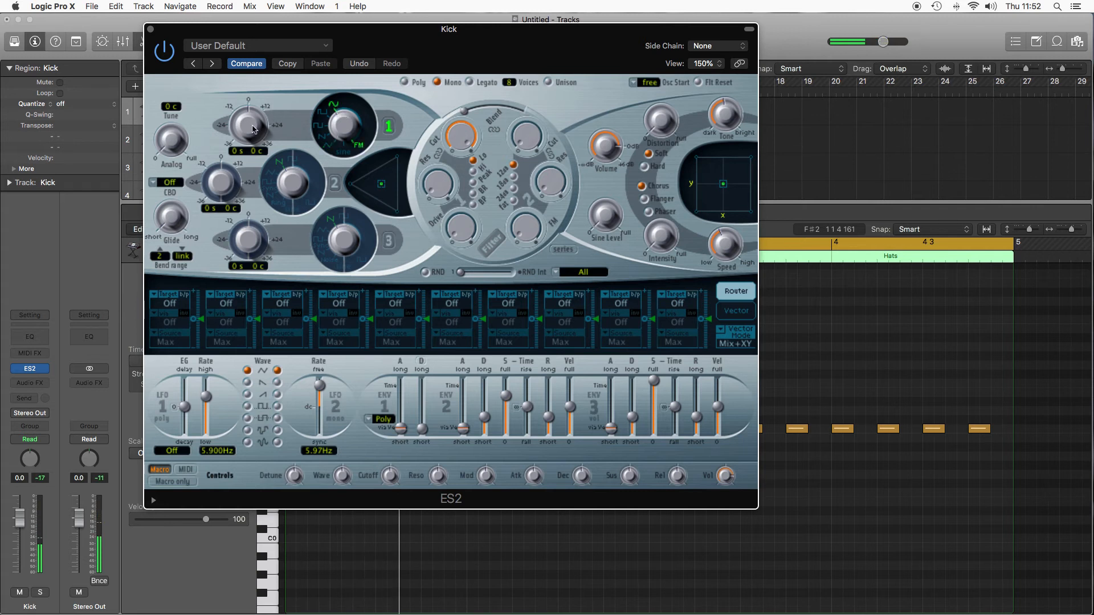
# - Tune oscillator 1 down 12 semitones, an octave lower
pyautogui.moveTo(250, 122); pyautogui.dragTo(249, 150)
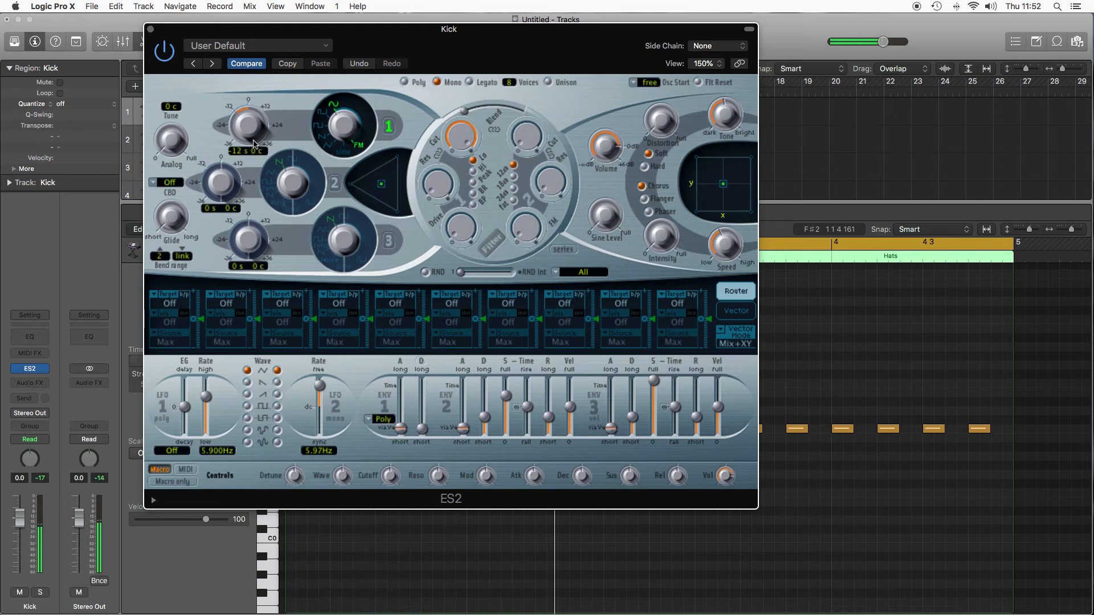
pyautogui.moveTo(448, 28); pyautogui.dragTo(573, 19)
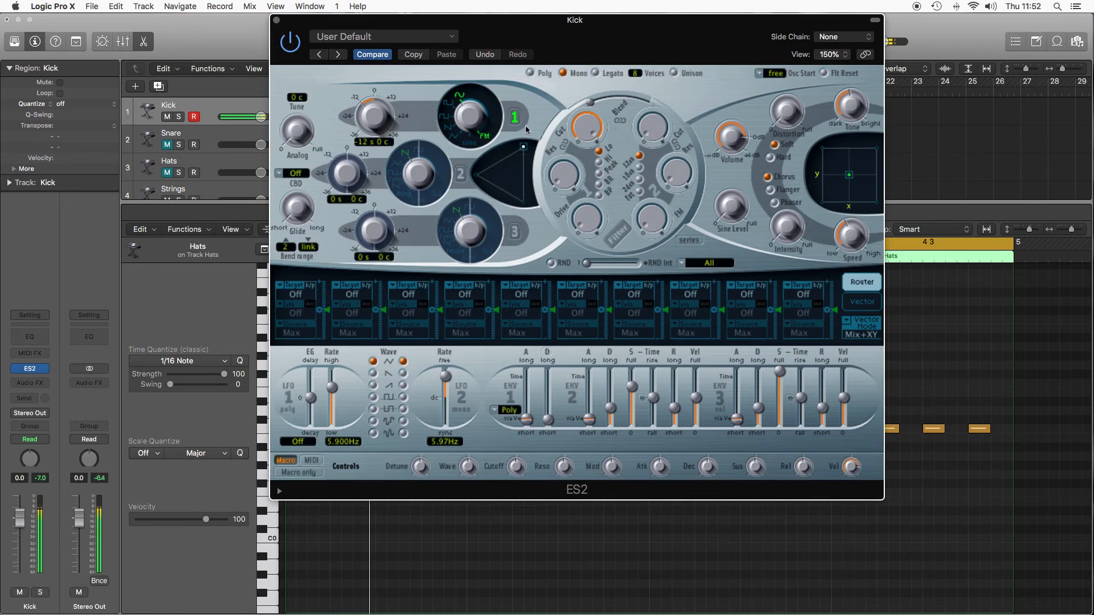
pyautogui.moveTo(575, 19); pyautogui.dragTo(457, 20)
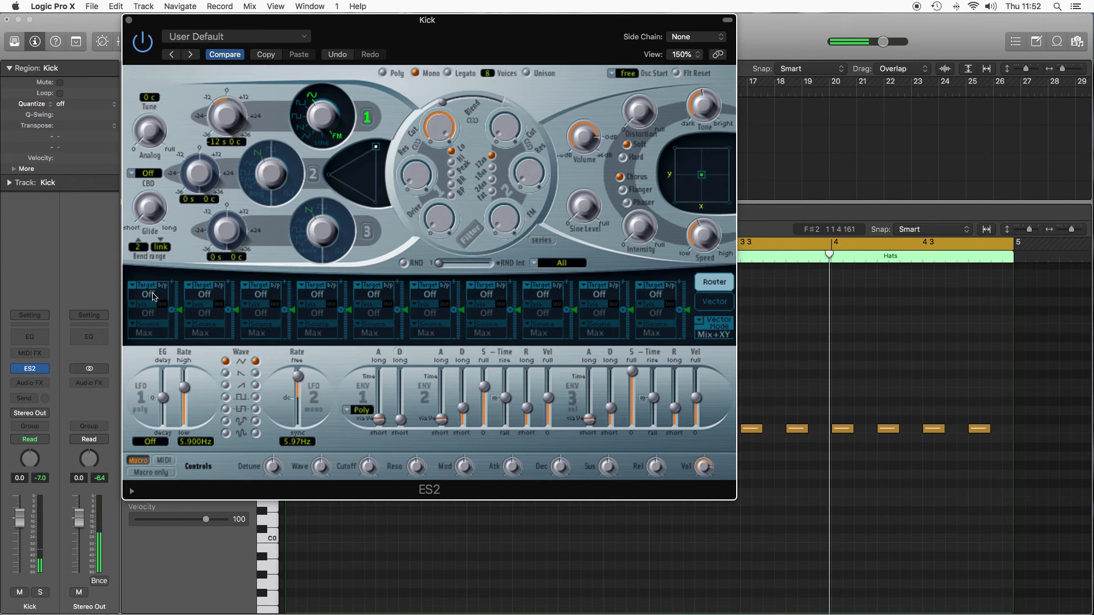
# - Set the first router slot's target to Pitch 1 with Env1 as its source
pyautogui.click(148, 294)
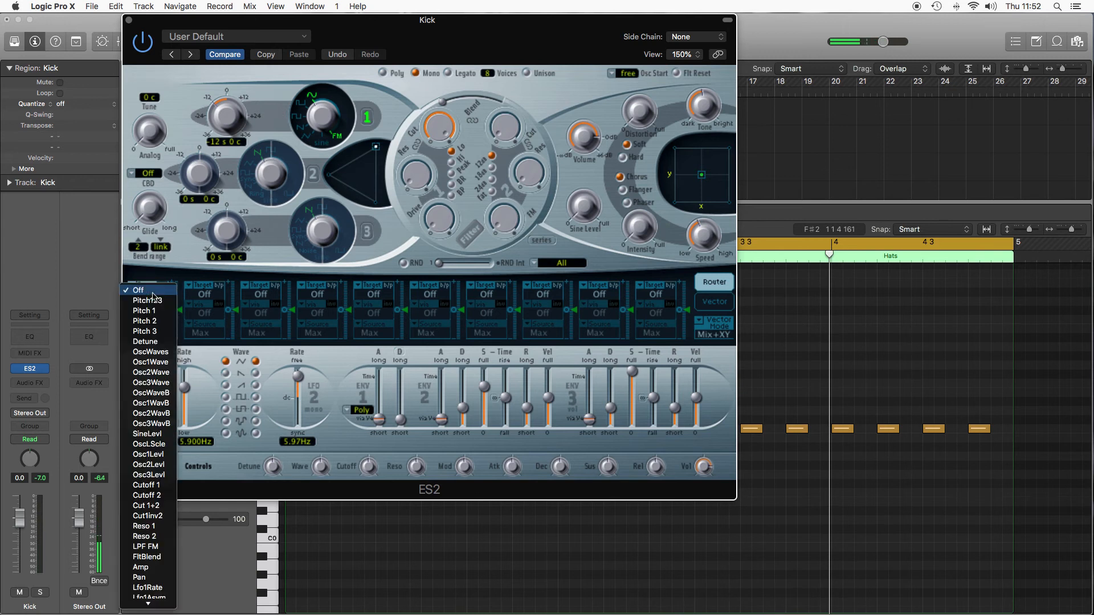
pyautogui.click(141, 289)
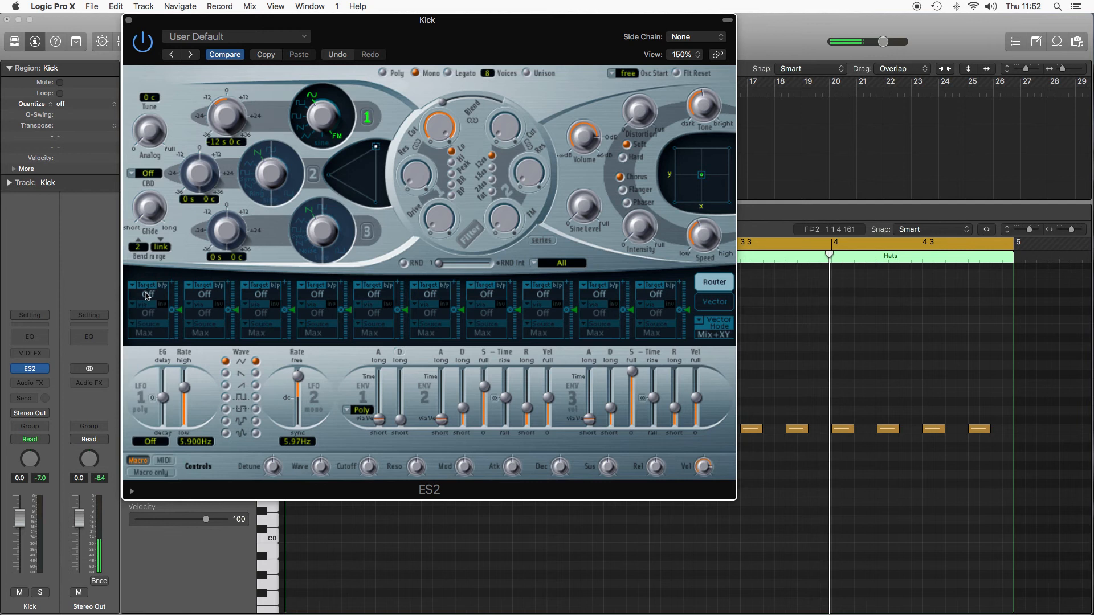
pyautogui.click(148, 285)
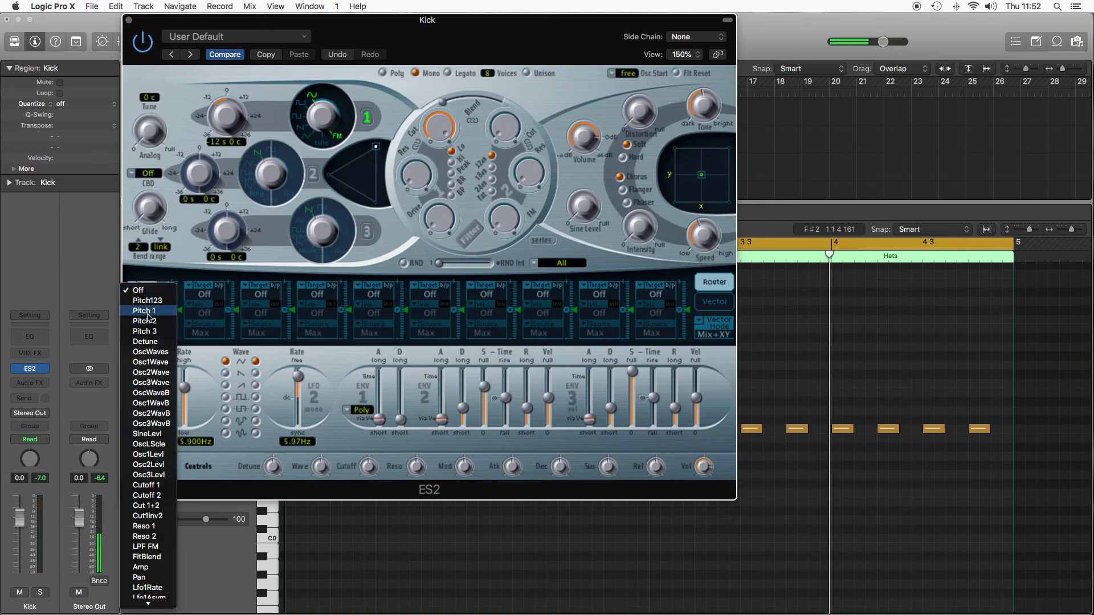
pyautogui.click(146, 310)
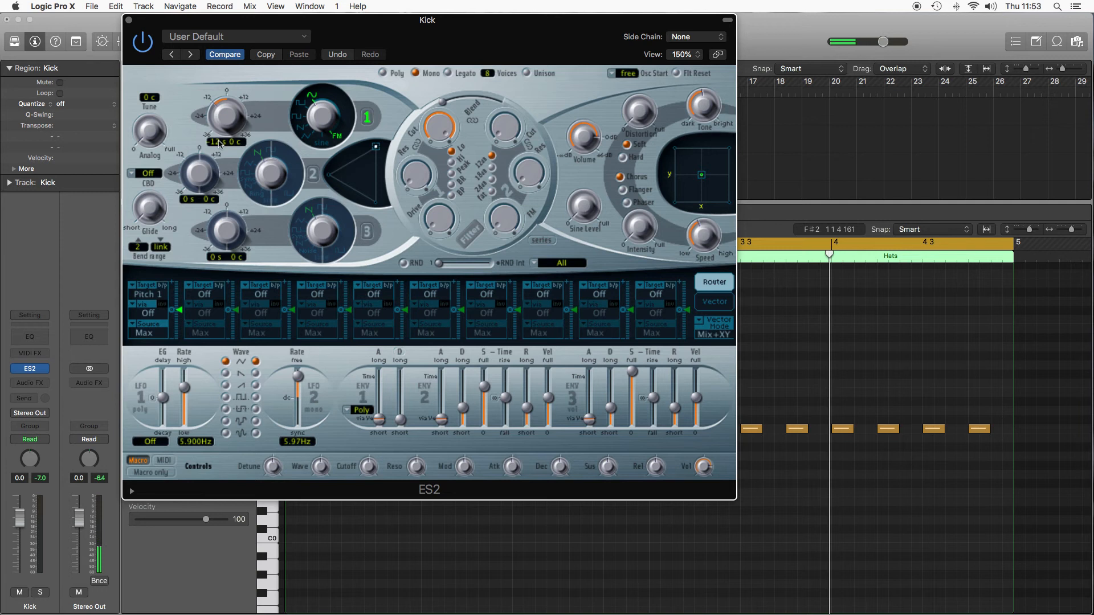
pyautogui.moveTo(229, 118); pyautogui.dragTo(229, 132)
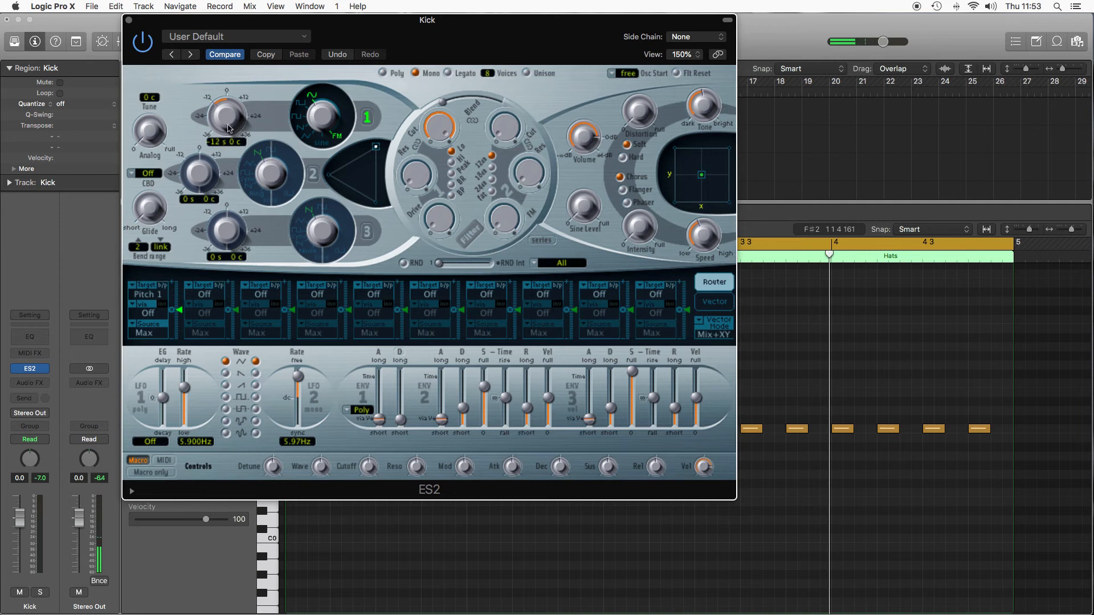
pyautogui.moveTo(147, 332)
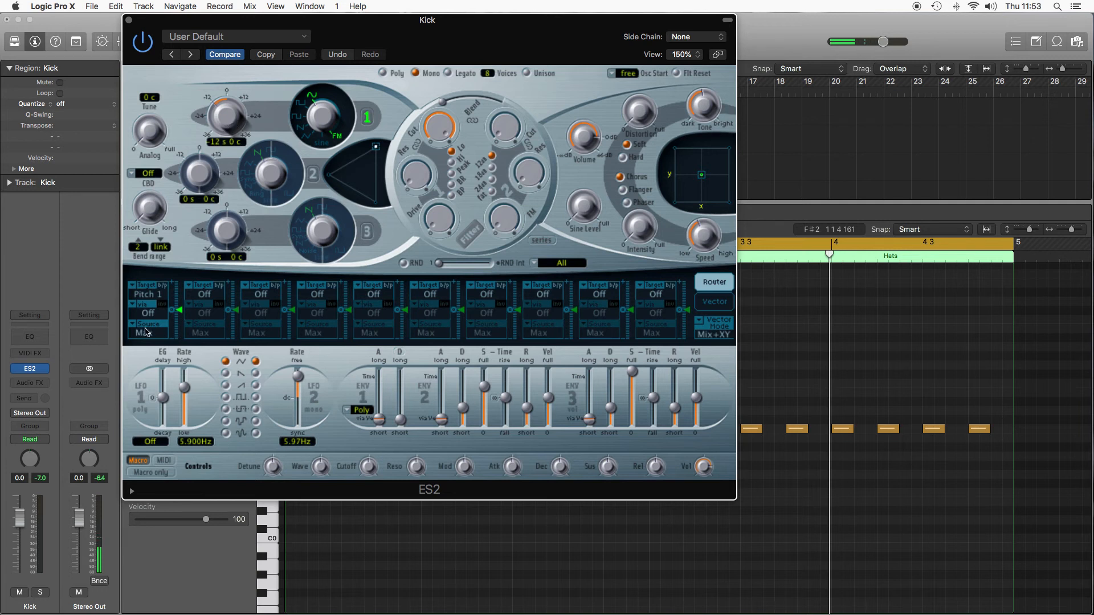
pyautogui.click(148, 323)
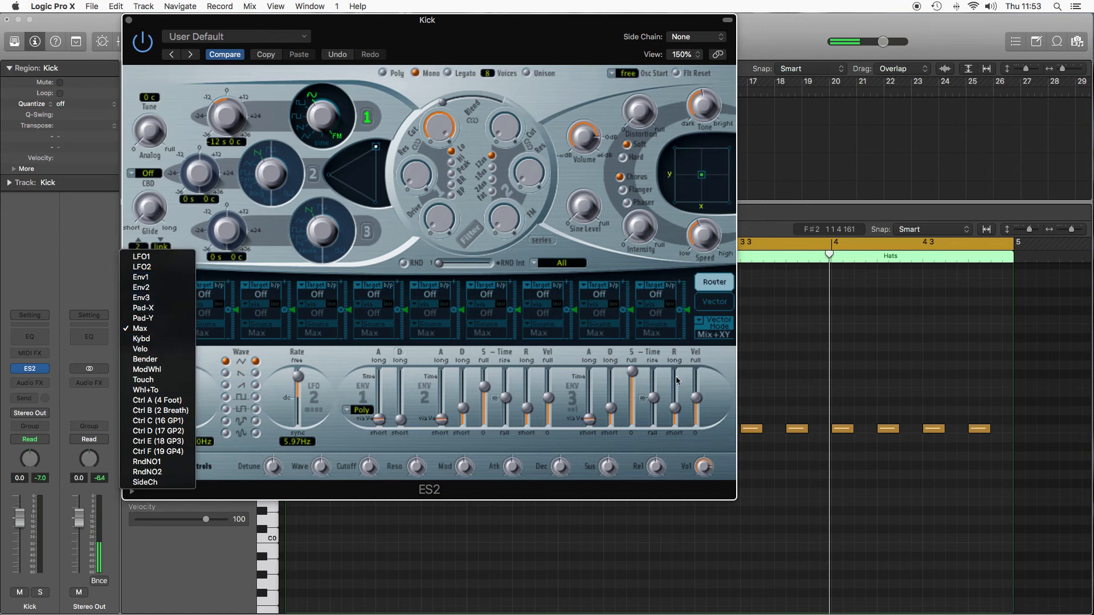
pyautogui.moveTo(157, 287)
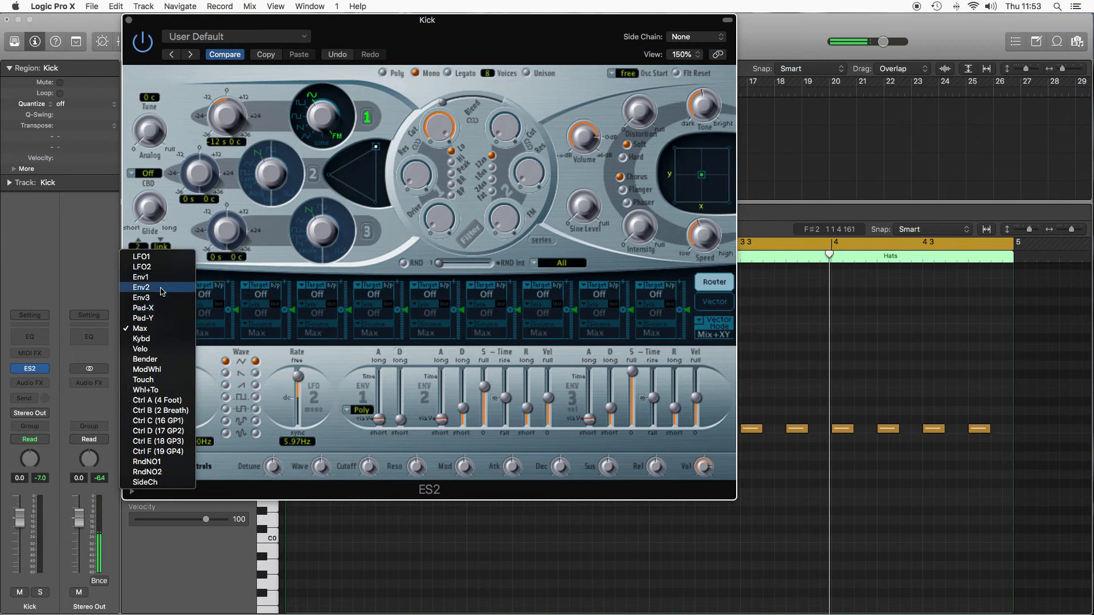
pyautogui.moveTo(141, 277)
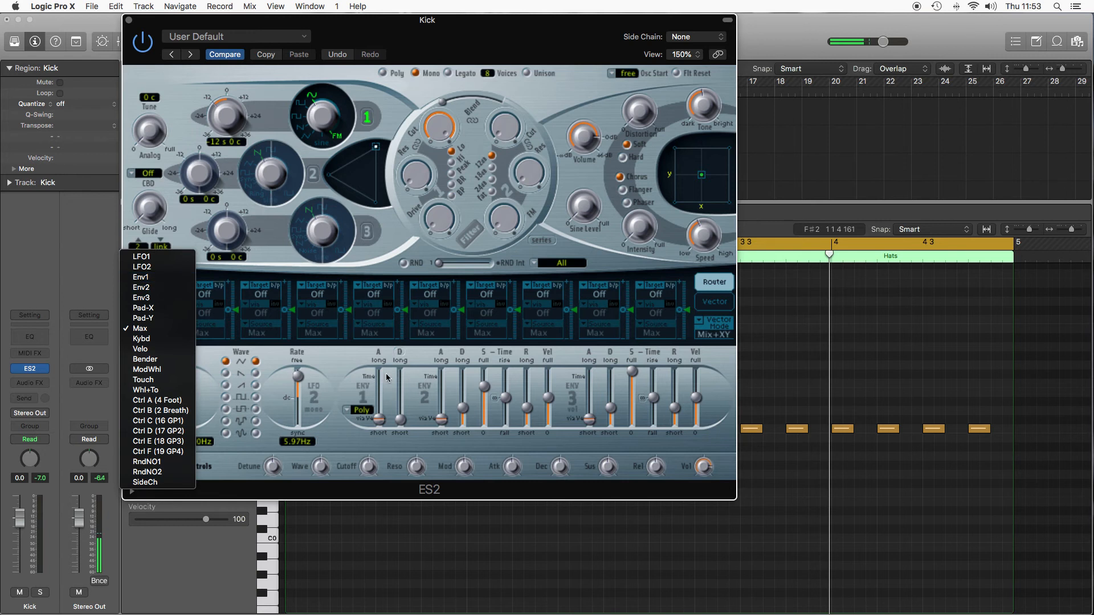
pyautogui.moveTo(144, 277)
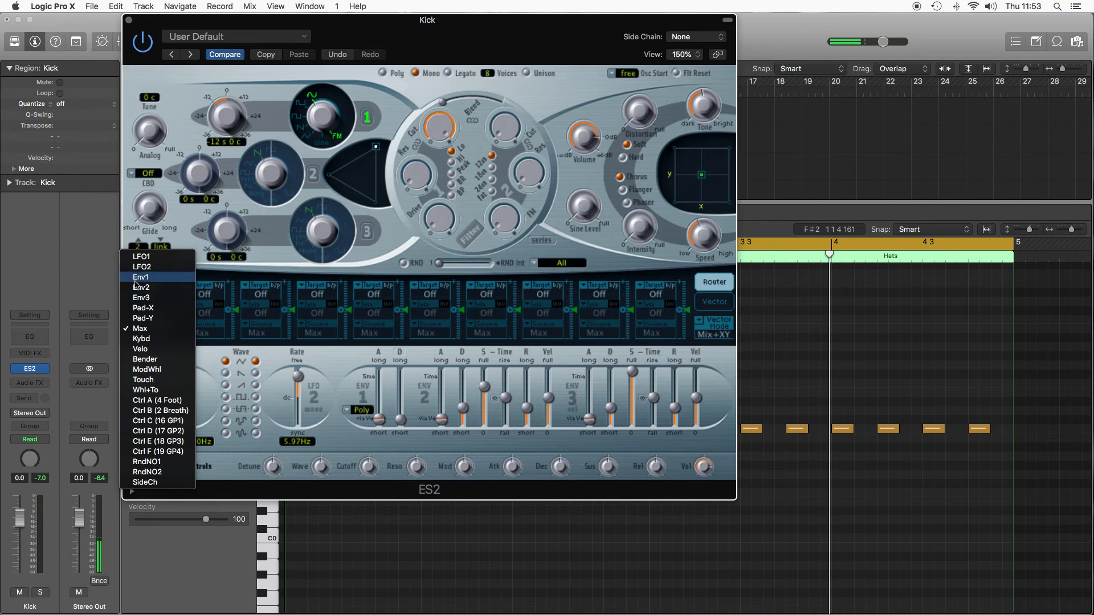
pyautogui.click(141, 277)
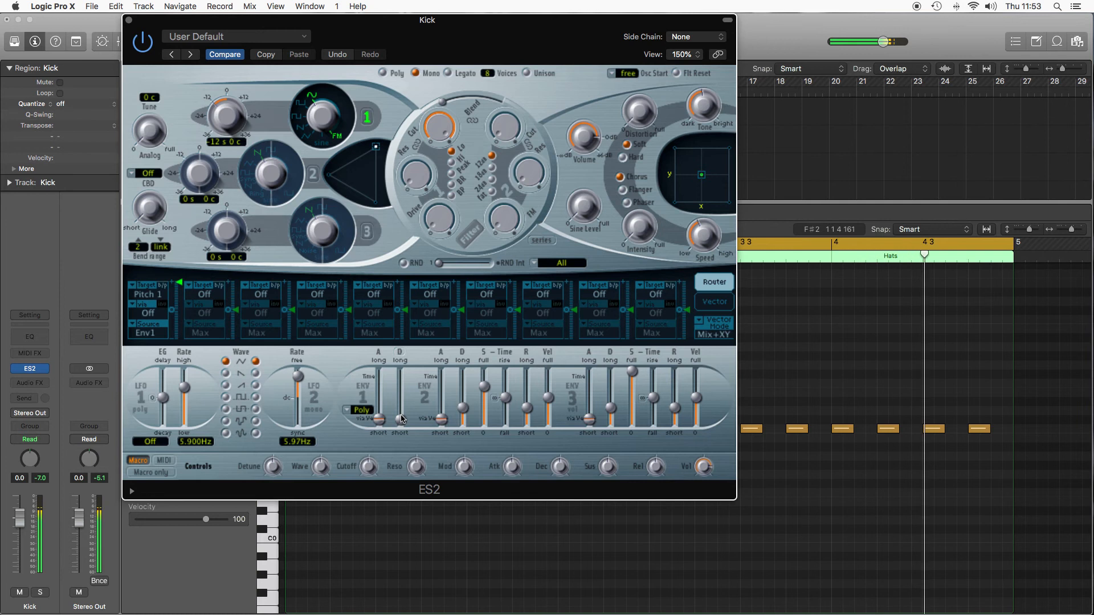
pyautogui.moveTo(214, 168)
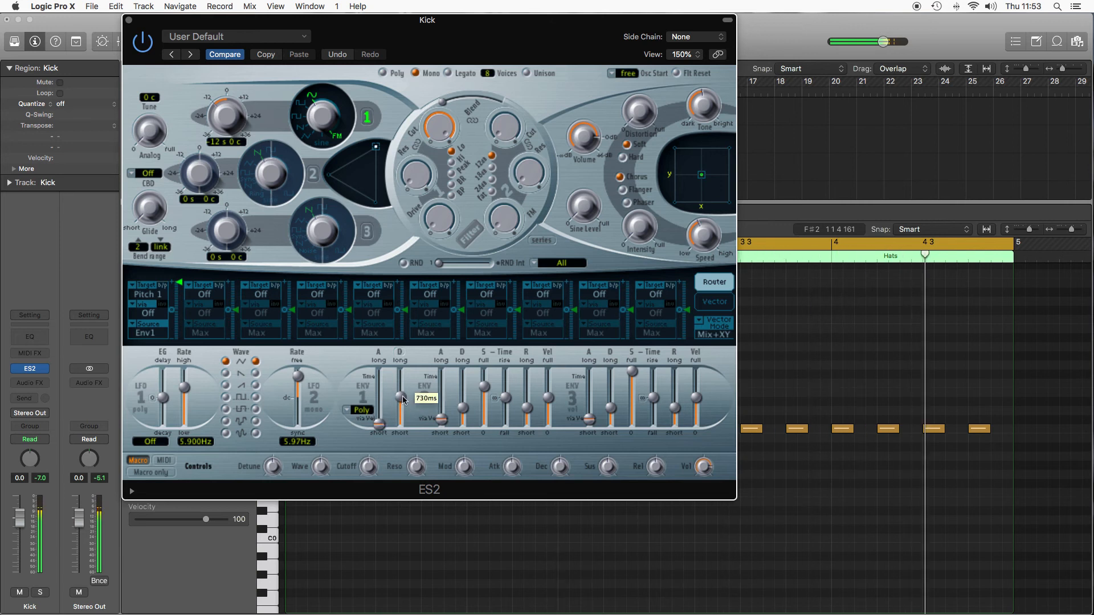
pyautogui.moveTo(394, 382); pyautogui.dragTo(394, 419)
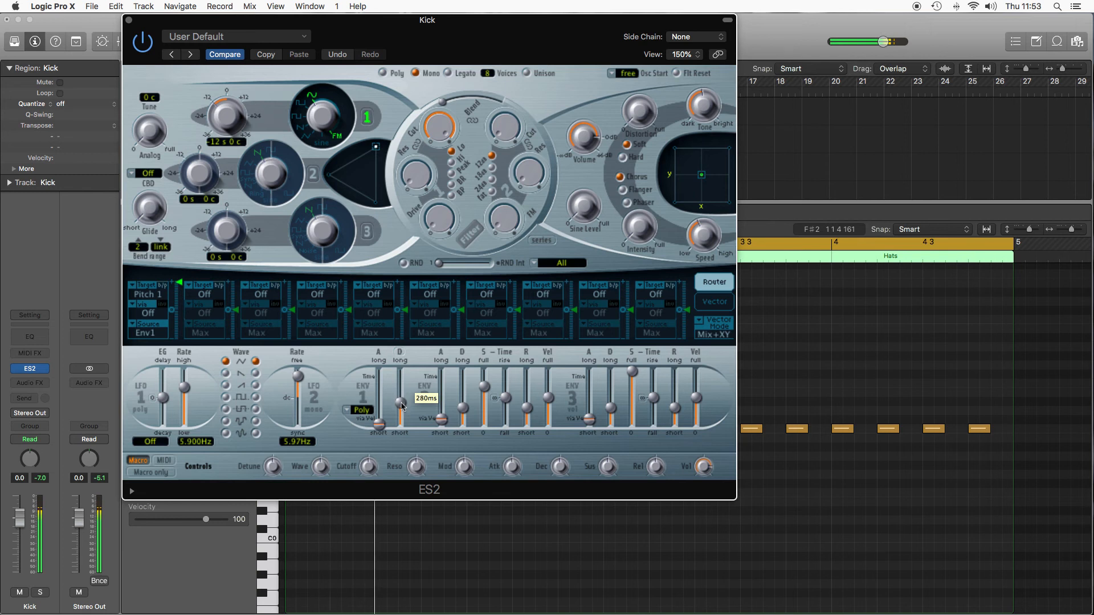
pyautogui.moveTo(397, 388); pyautogui.dragTo(396, 408)
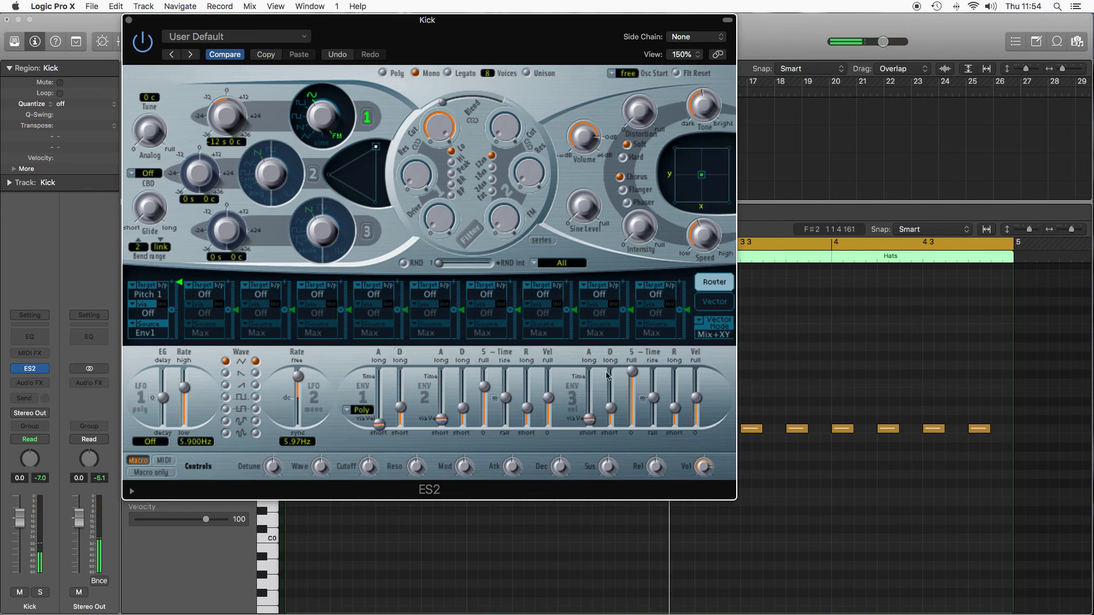
pyautogui.moveTo(599, 364)
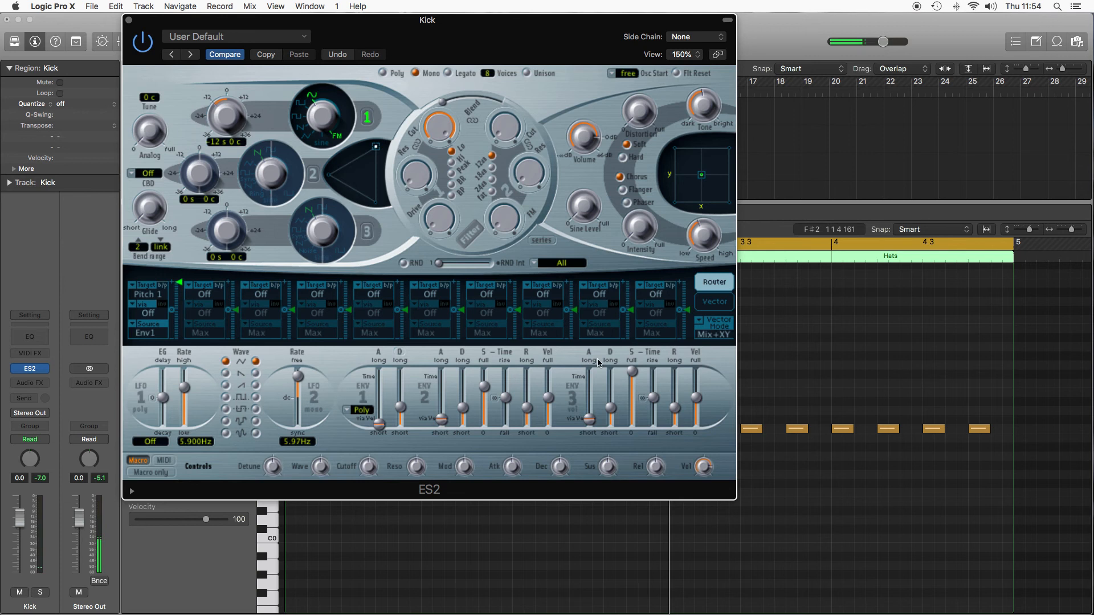
pyautogui.moveTo(607, 365)
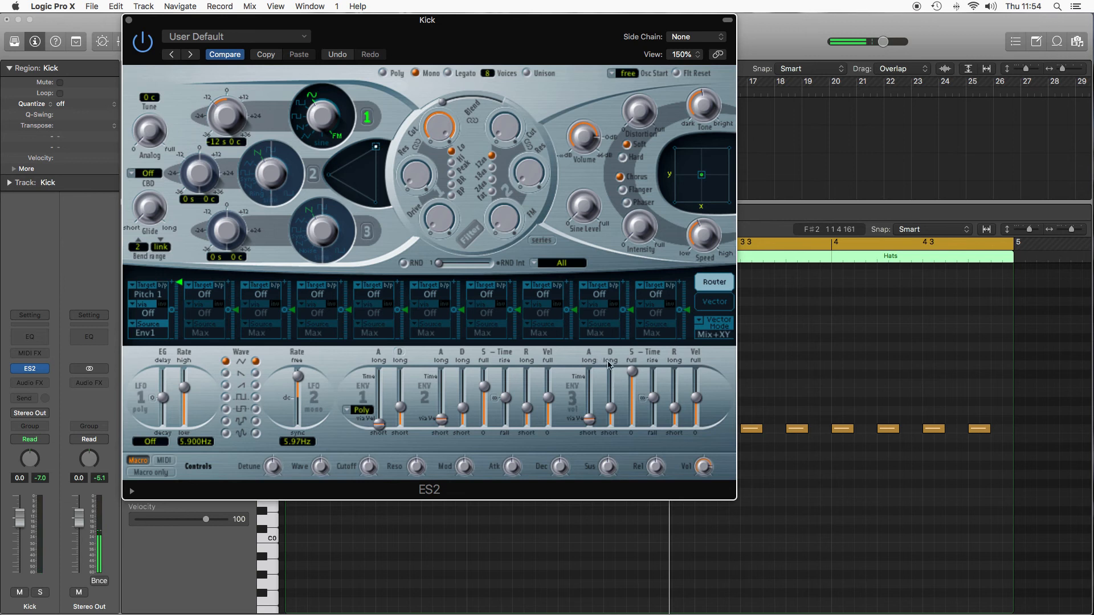
pyautogui.moveTo(636, 356)
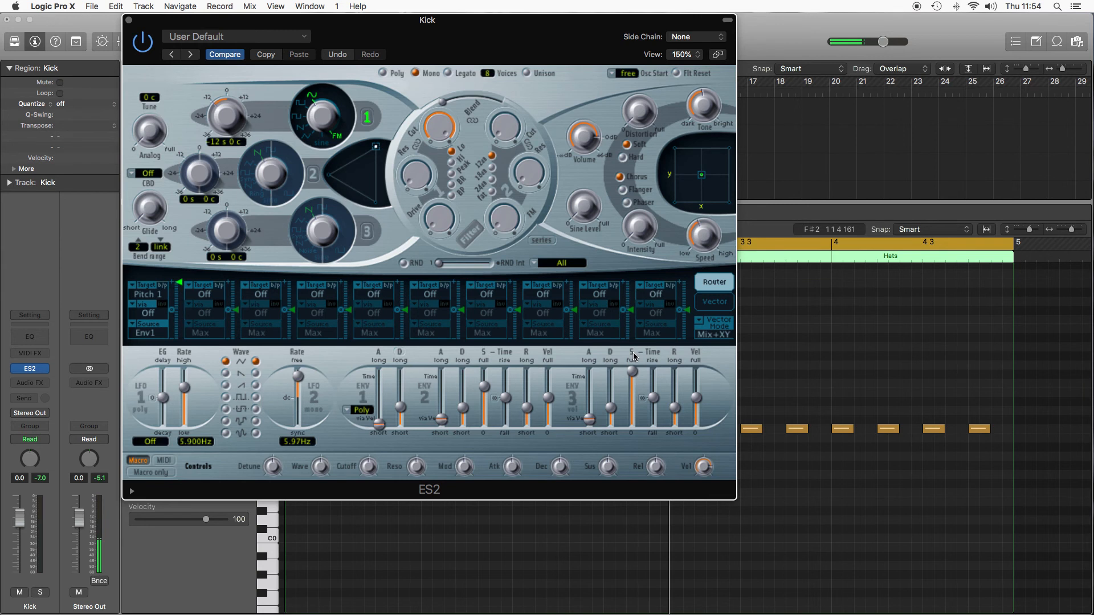
pyautogui.moveTo(671, 410)
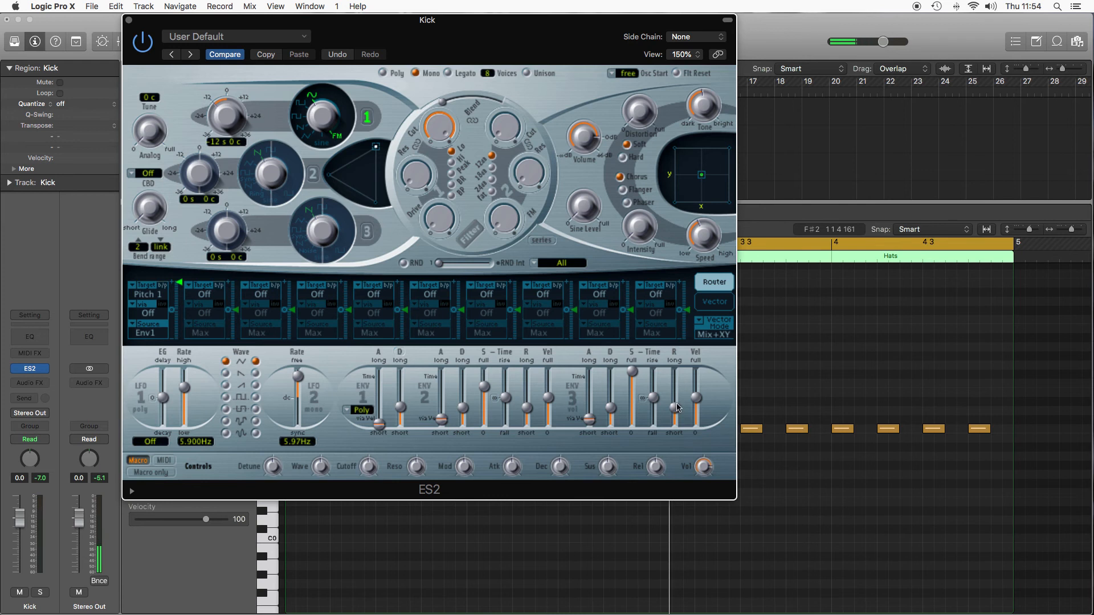
pyautogui.moveTo(672, 409)
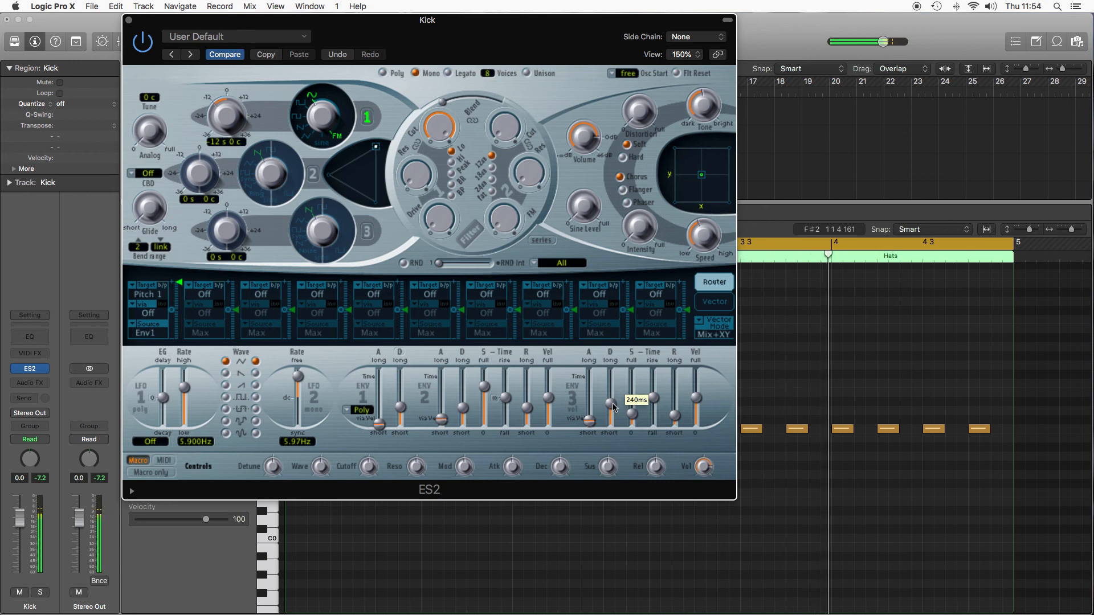
# - Give ENV 3 about 330 ms decay, near-zero sustain (≈0.07) and 65 ms release
pyautogui.moveTo(632, 415); pyautogui.dragTo(631, 397)
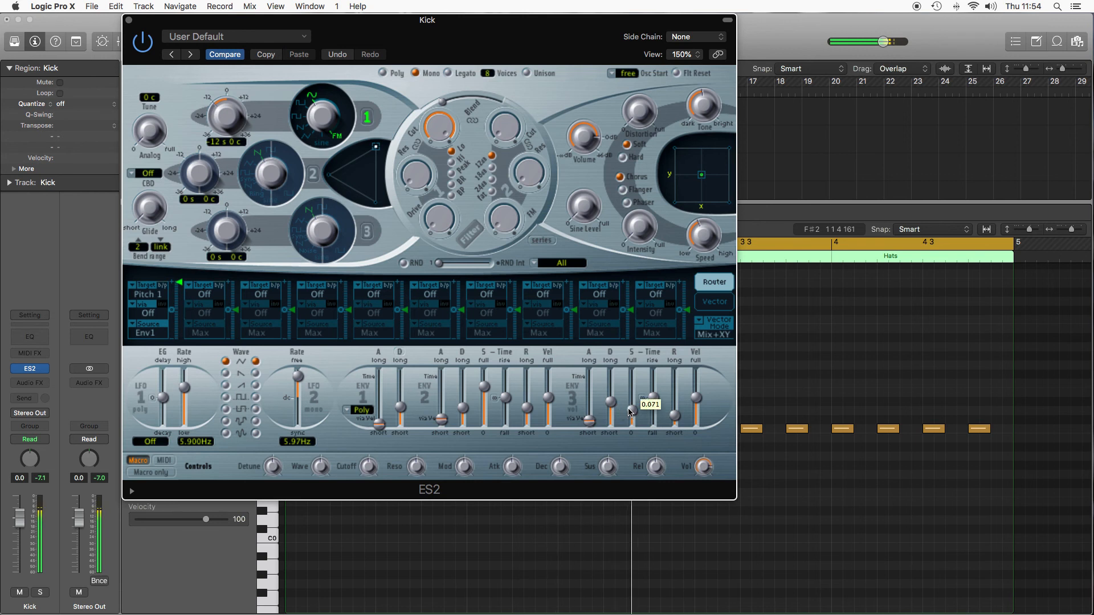
pyautogui.moveTo(630, 418); pyautogui.dragTo(630, 391)
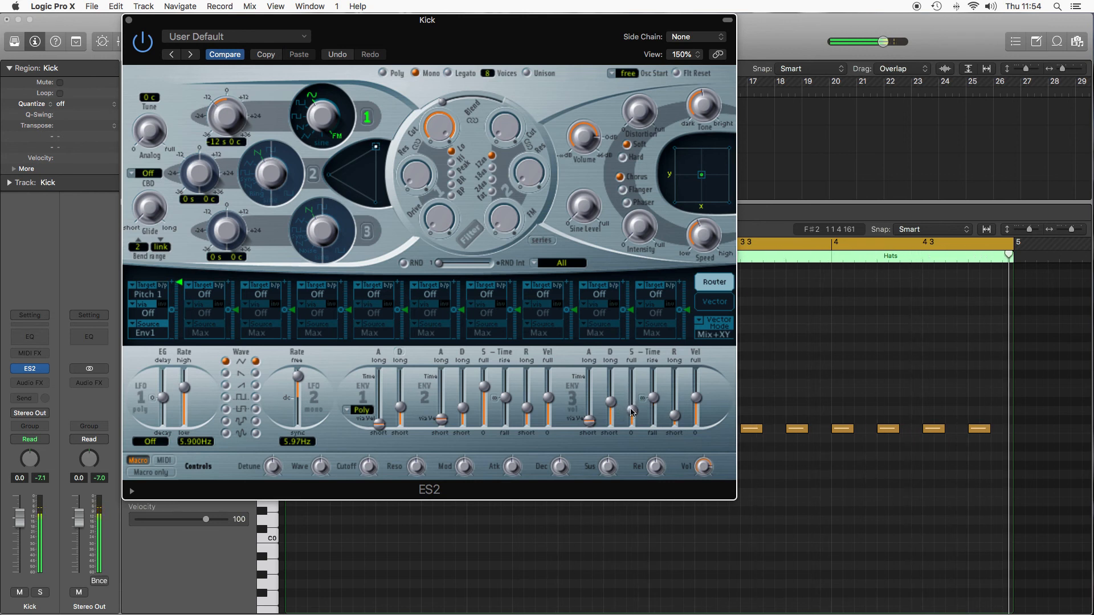
pyautogui.moveTo(631, 412); pyautogui.dragTo(631, 369)
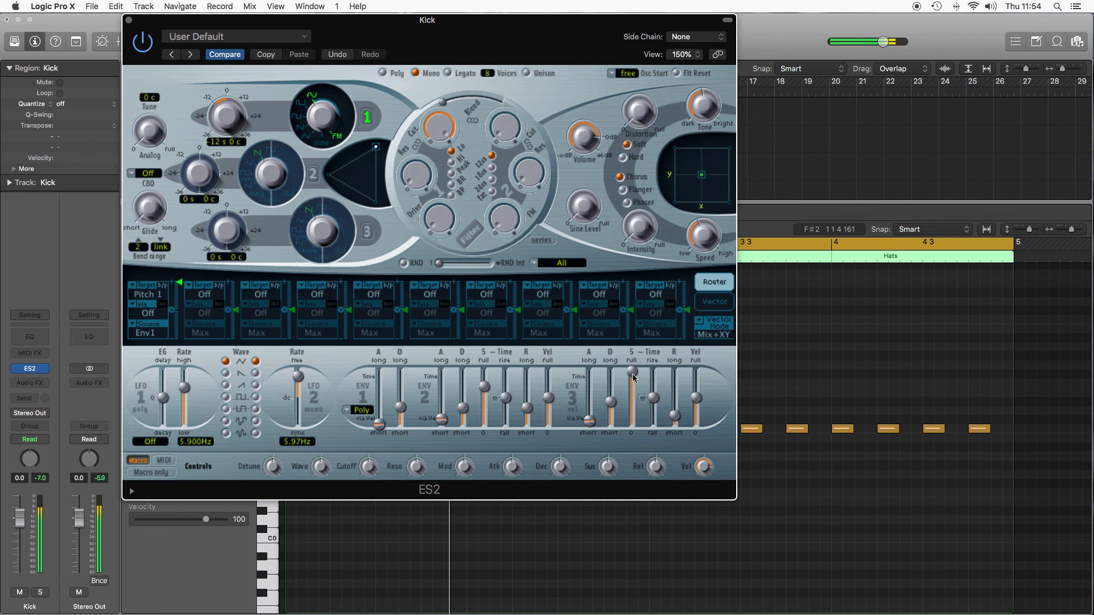
pyautogui.moveTo(633, 373); pyautogui.dragTo(633, 420)
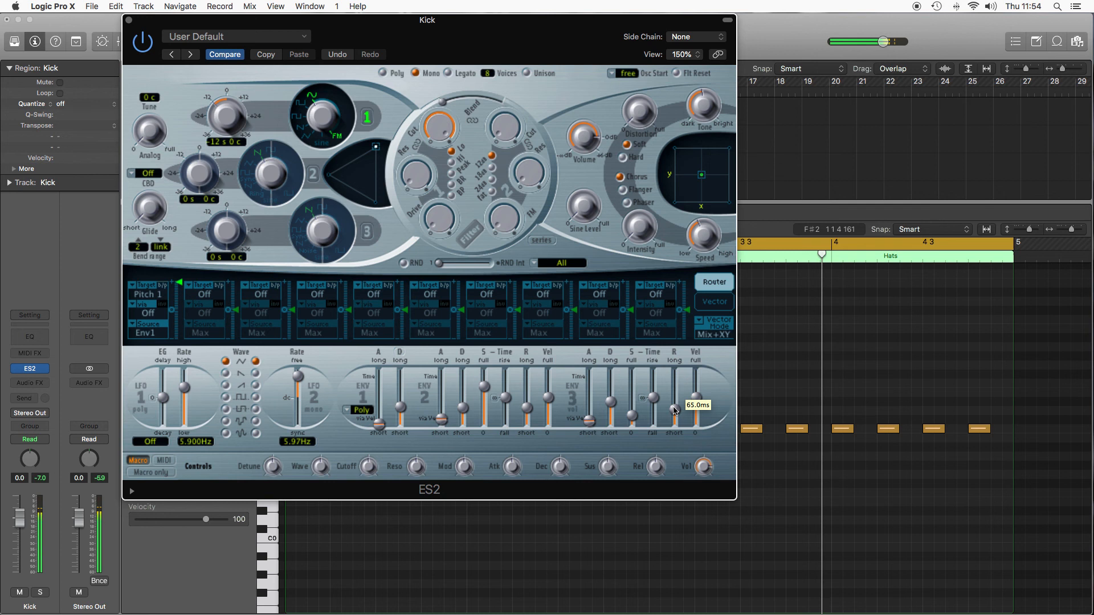
pyautogui.moveTo(674, 408); pyautogui.dragTo(674, 387)
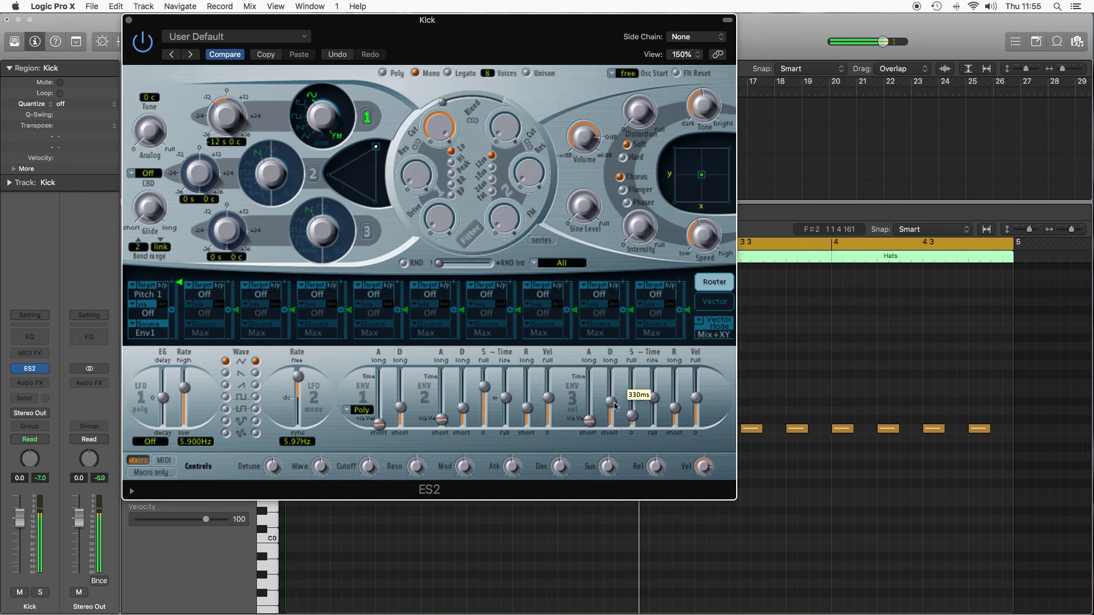
pyautogui.moveTo(615, 405); pyautogui.dragTo(614, 391)
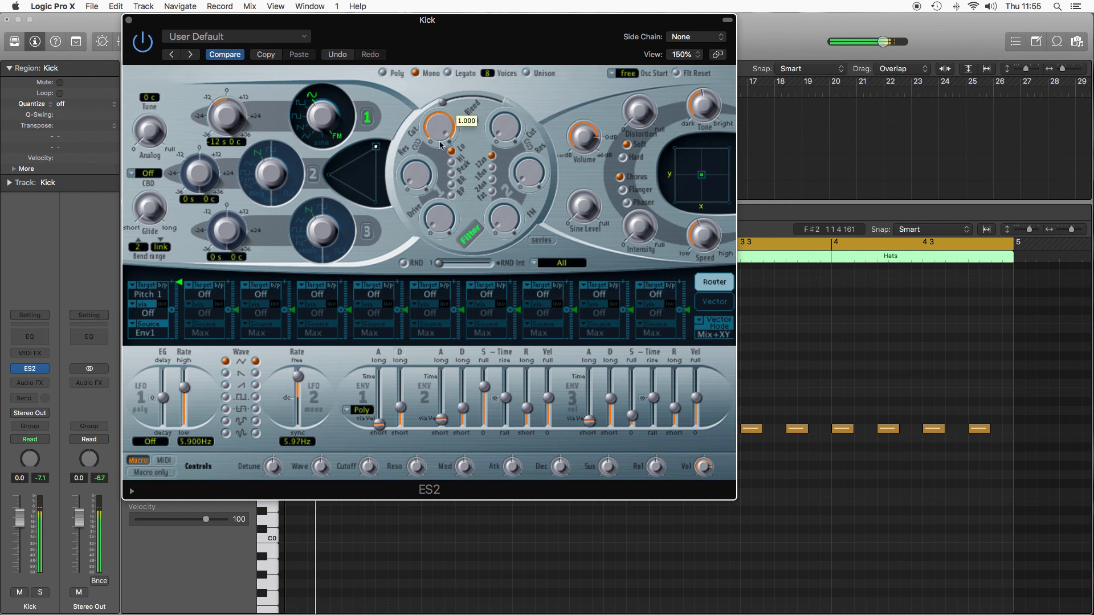
# - Set the low-pass filter cutoff to about 0.77 and resonance to about 0.22
pyautogui.moveTo(440, 125); pyautogui.dragTo(451, 222)
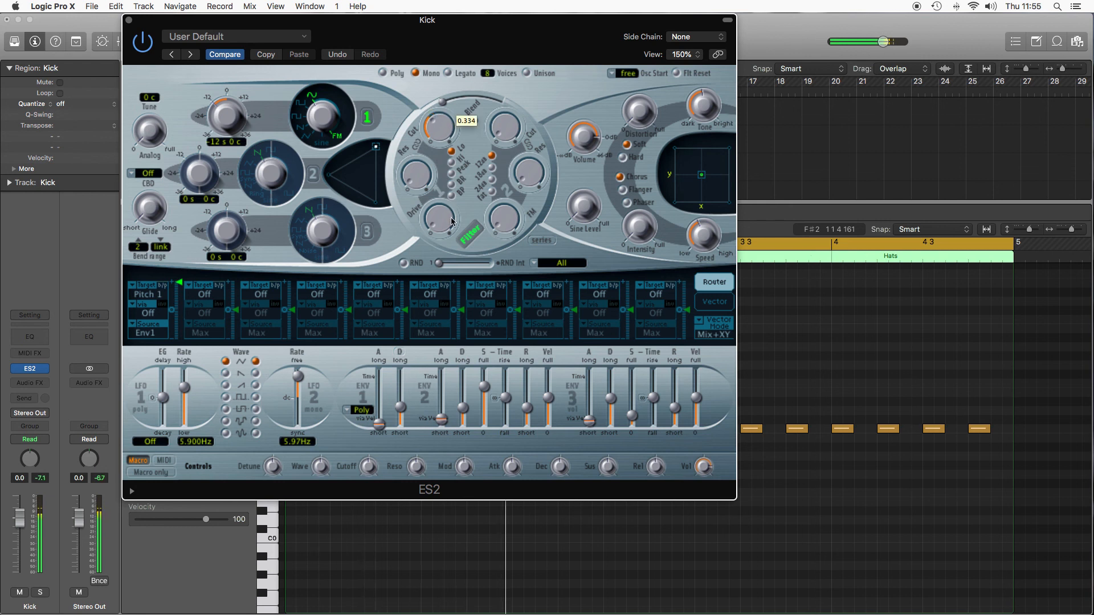
pyautogui.moveTo(437, 125); pyautogui.dragTo(450, 216)
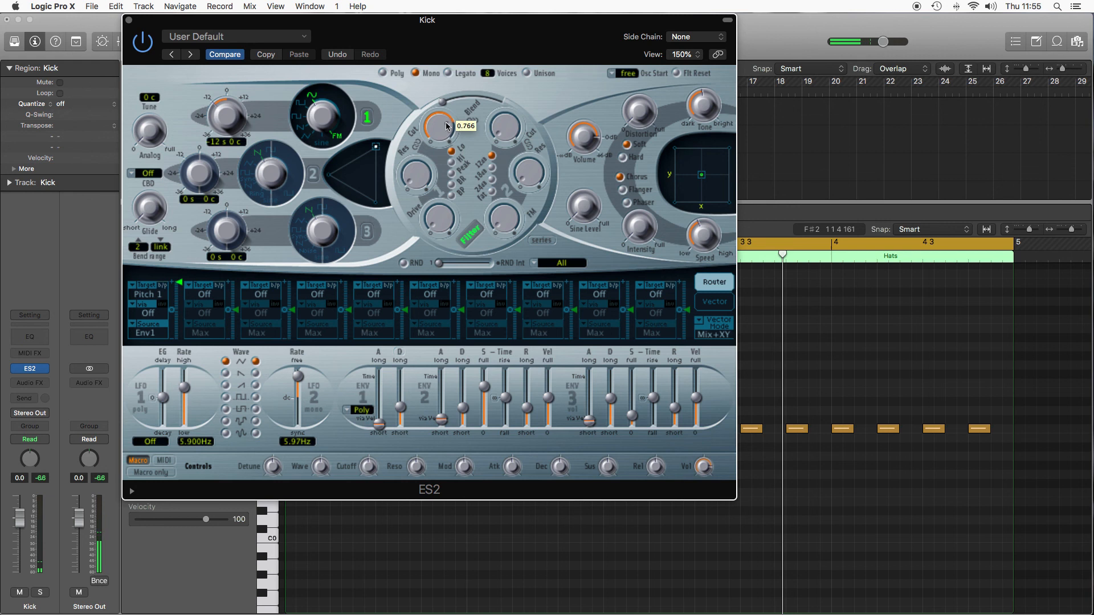
pyautogui.moveTo(440, 125); pyautogui.dragTo(440, 139)
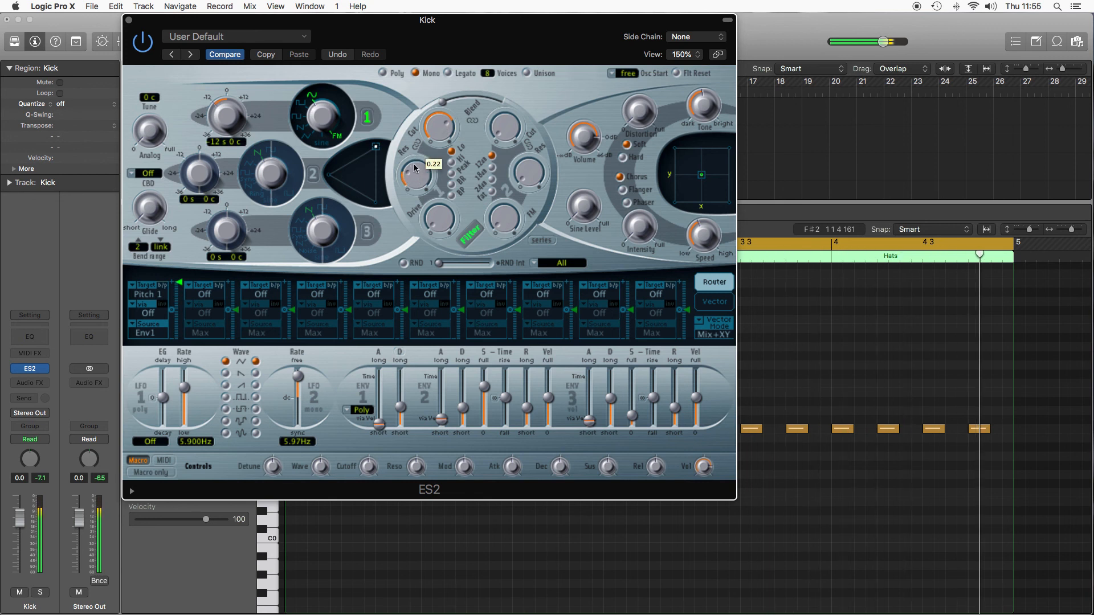
pyautogui.moveTo(415, 175); pyautogui.dragTo(415, 144)
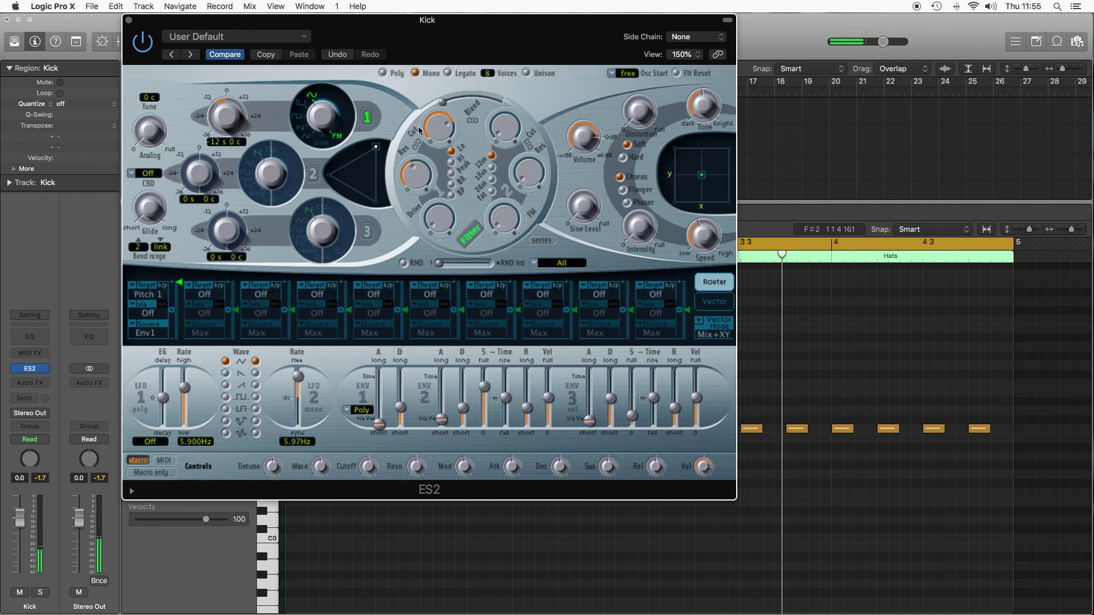
pyautogui.moveTo(581, 138)
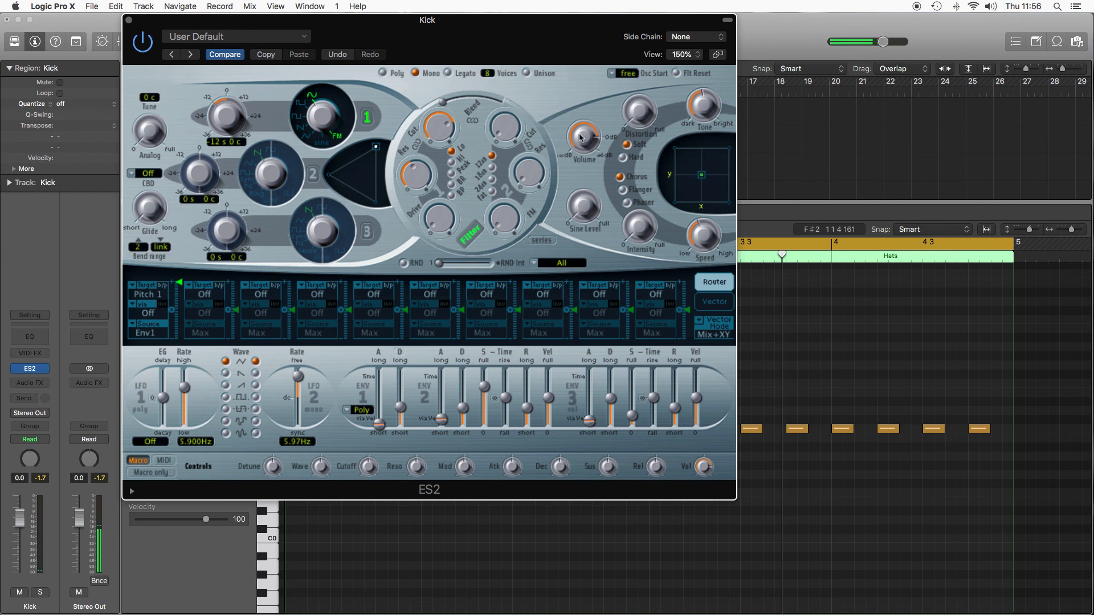
pyautogui.moveTo(638, 116)
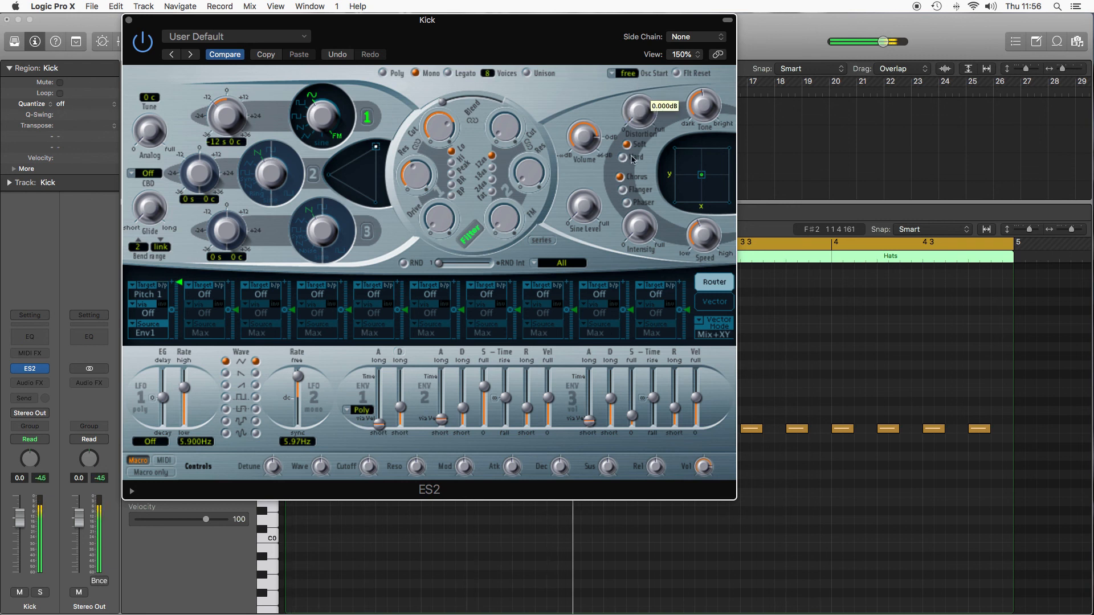
# - Raise the Distortion amount from 0 dB to about 2.6 dB
pyautogui.moveTo(635, 115); pyautogui.dragTo(635, 102)
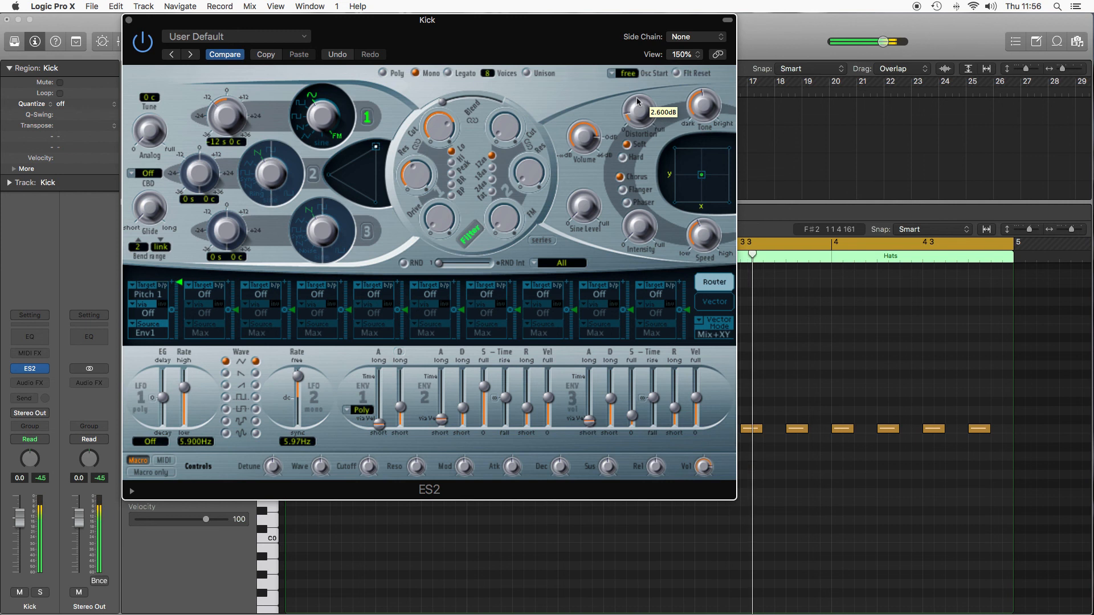
pyautogui.moveTo(636, 102); pyautogui.dragTo(636, 96)
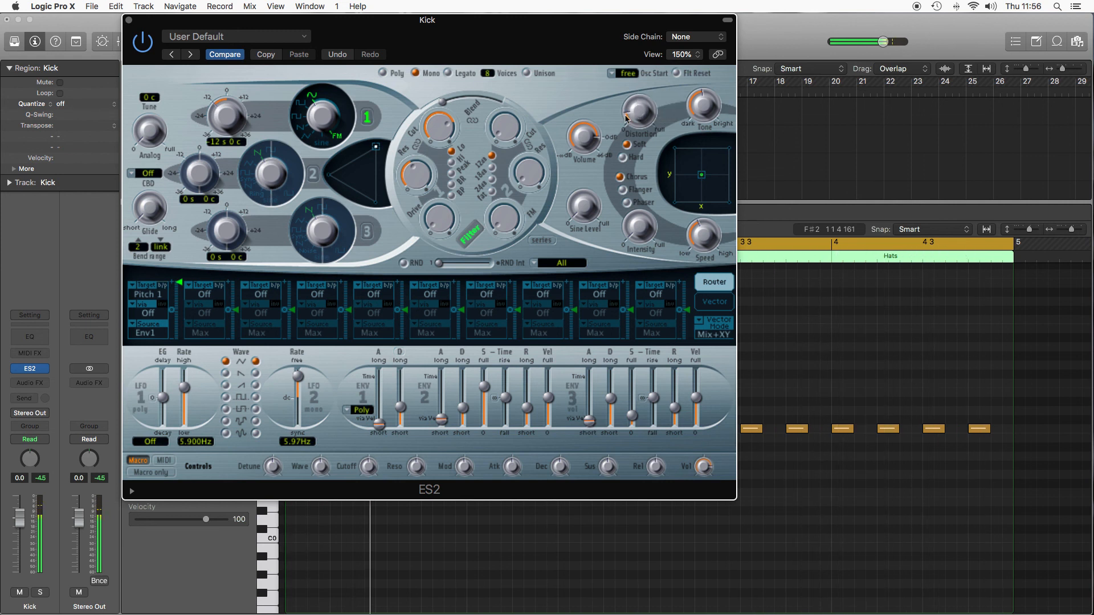
pyautogui.moveTo(441, 145)
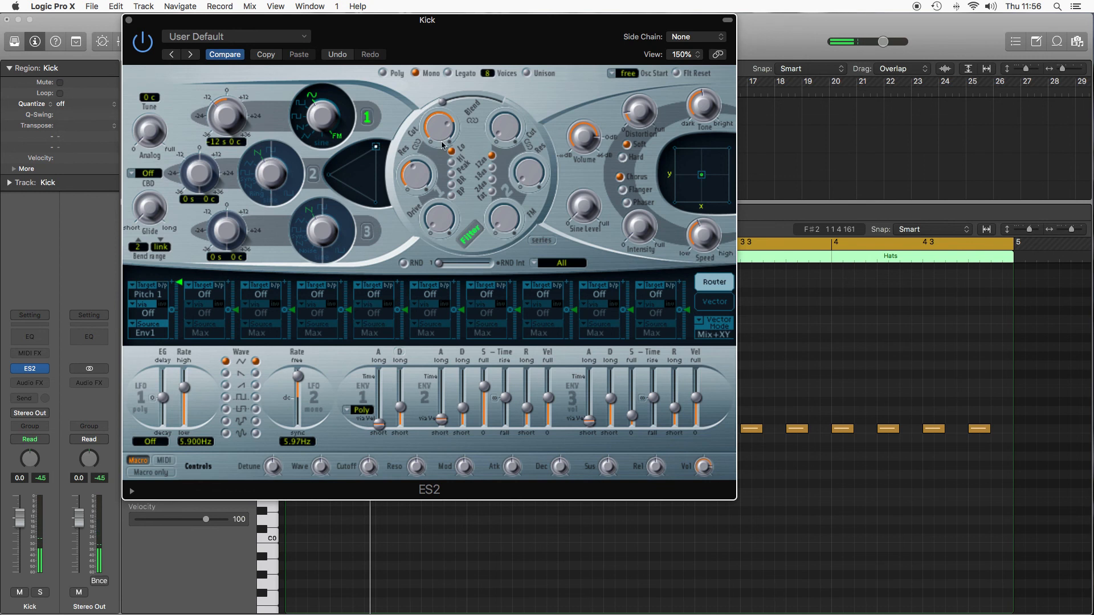
pyautogui.moveTo(569, 191)
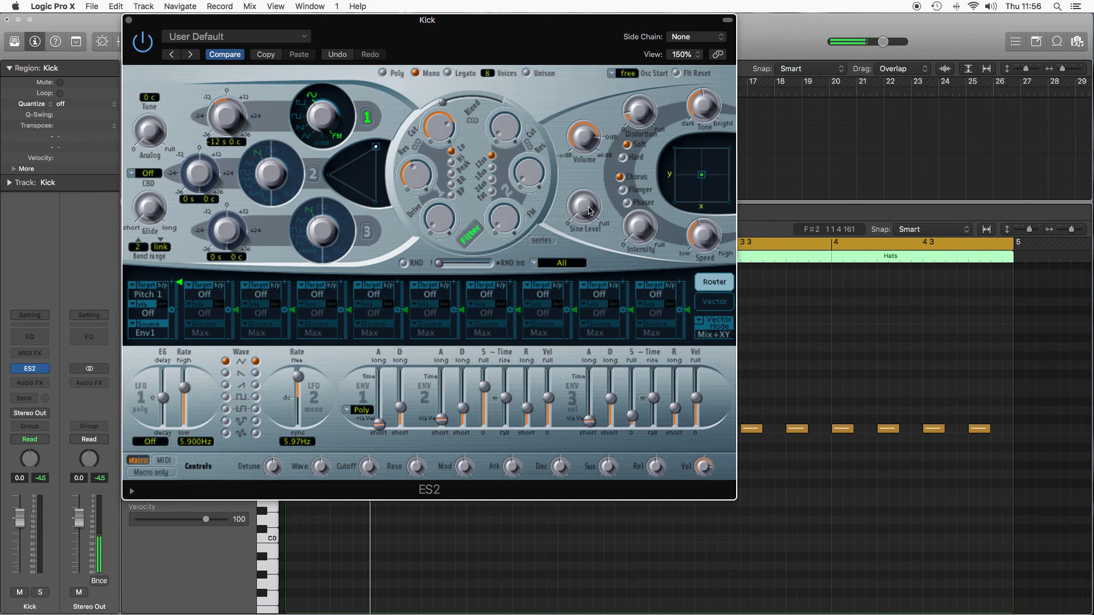
pyautogui.moveTo(279, 272)
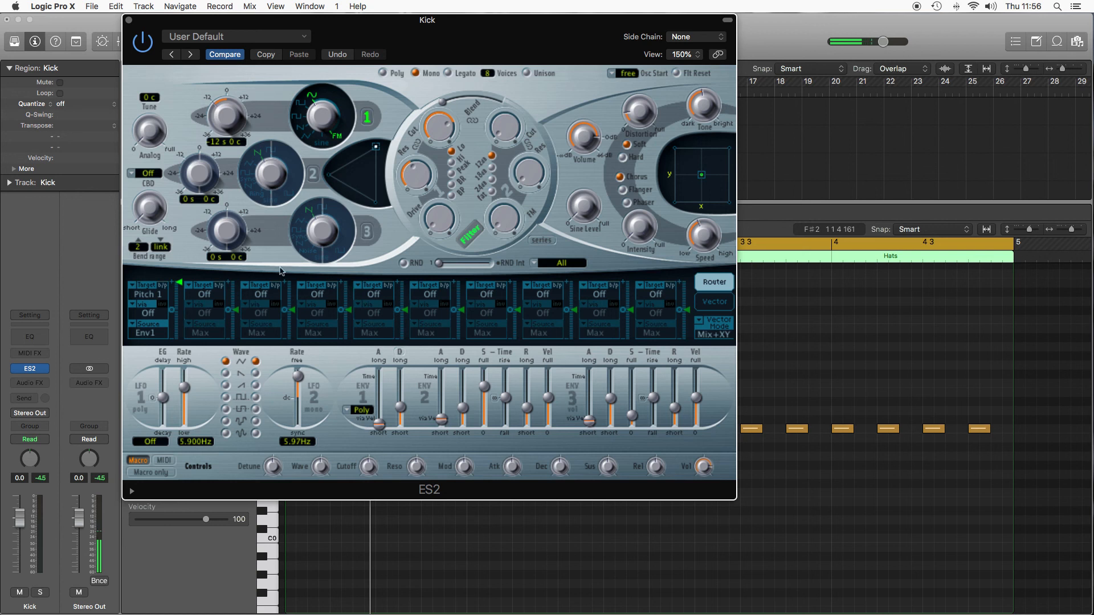